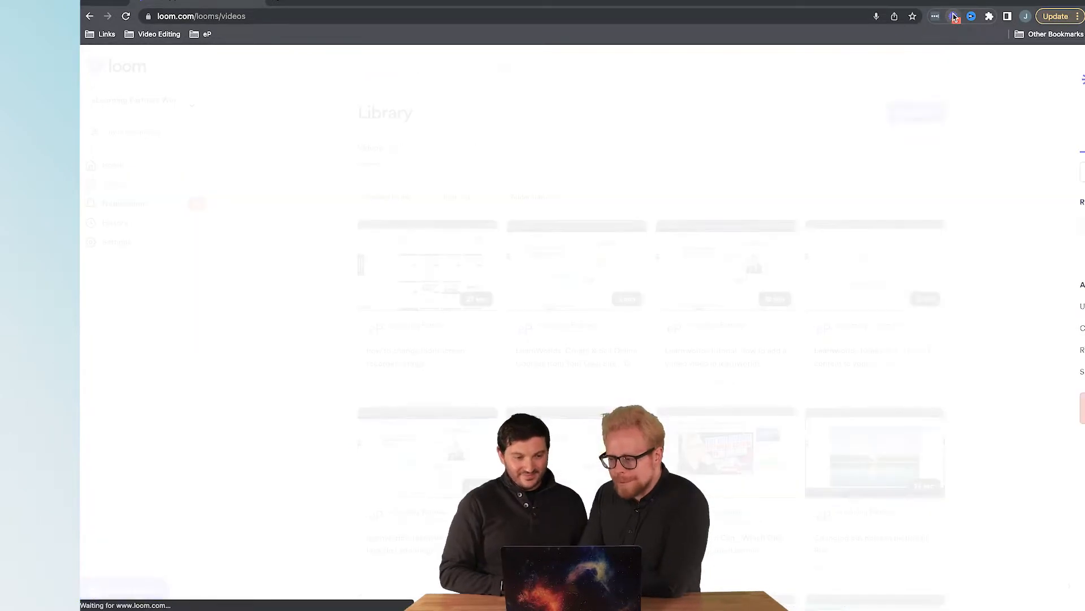
# - Open the Loom extension recorder panel and collapse its advanced recording options
pyautogui.click(956, 16)
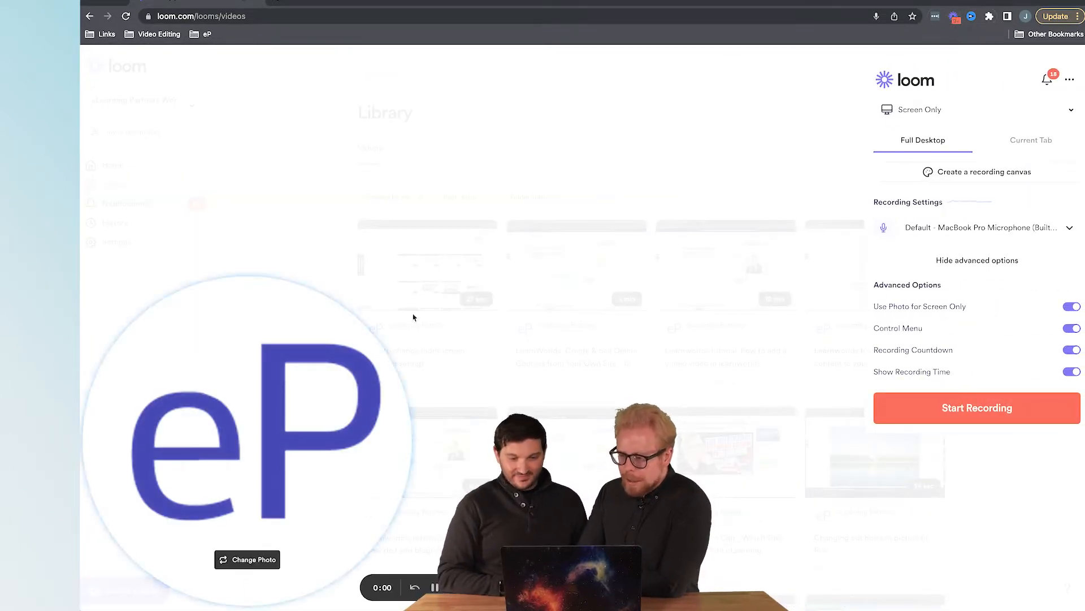
pyautogui.click(977, 260)
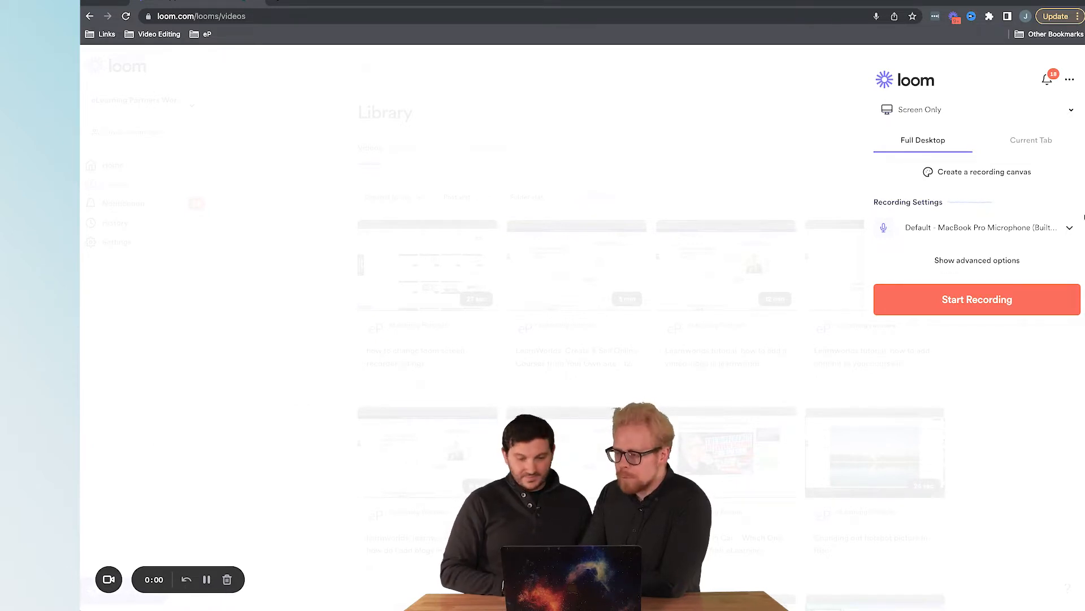
# - In the extension's advanced options, switch off Control Menu, Show Recording Time and the countdown
pyautogui.click(977, 260)
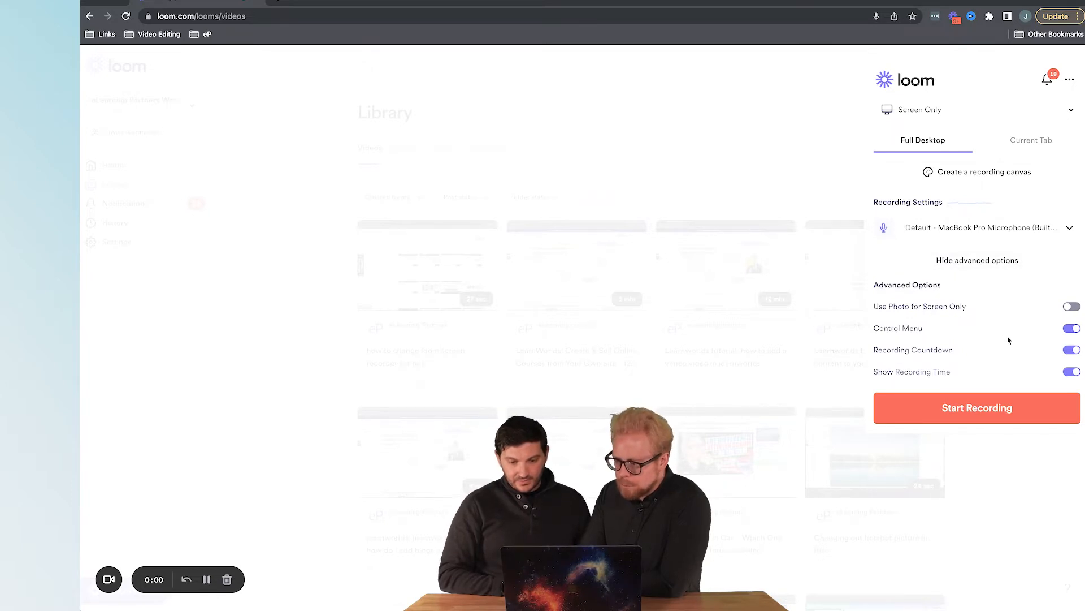
pyautogui.click(1071, 328)
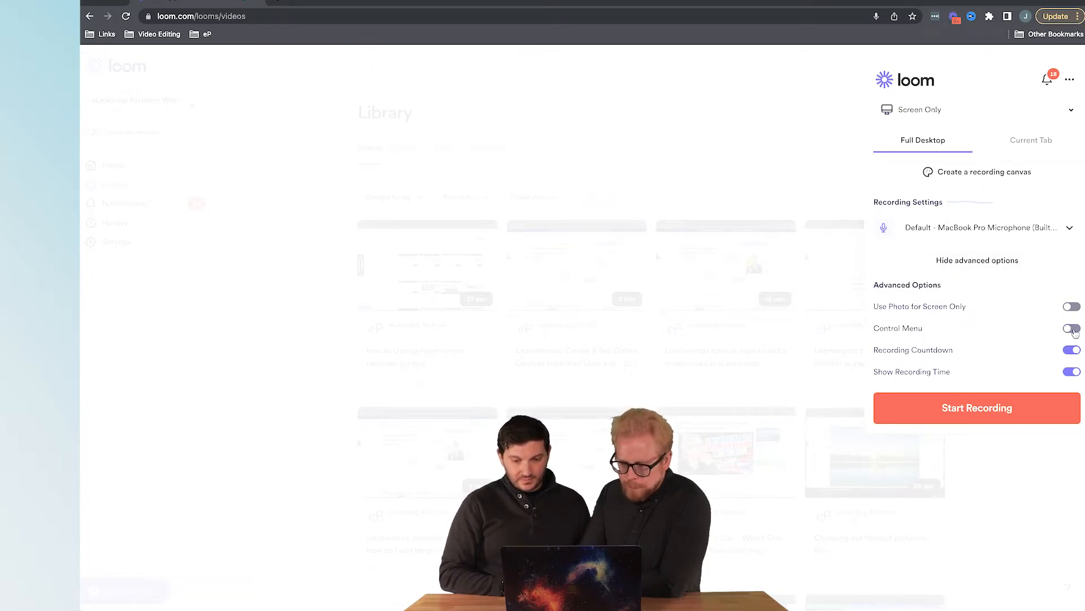
pyautogui.click(1070, 328)
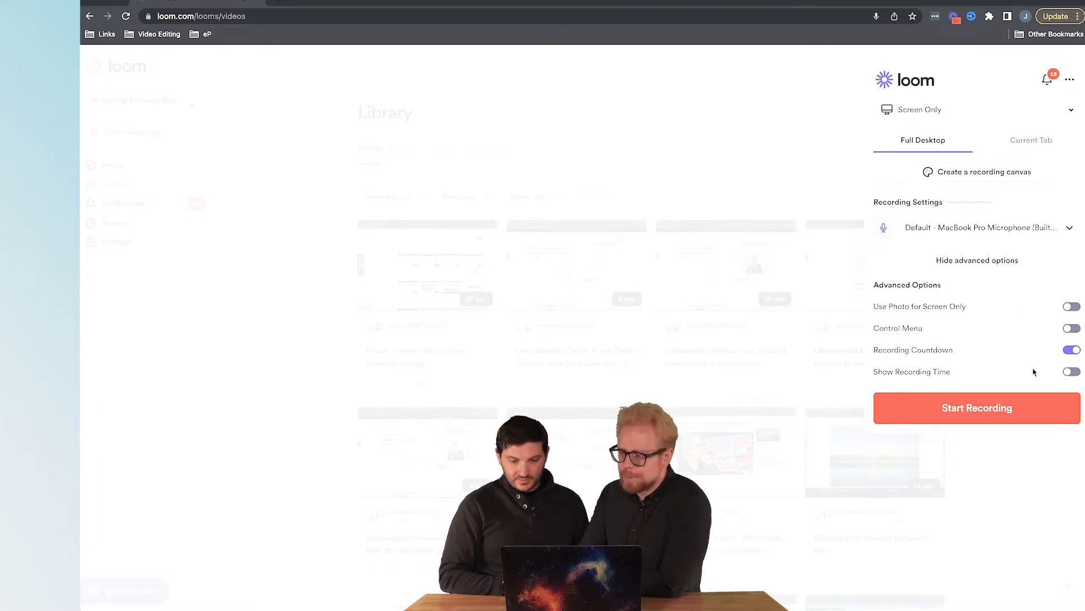
pyautogui.click(975, 407)
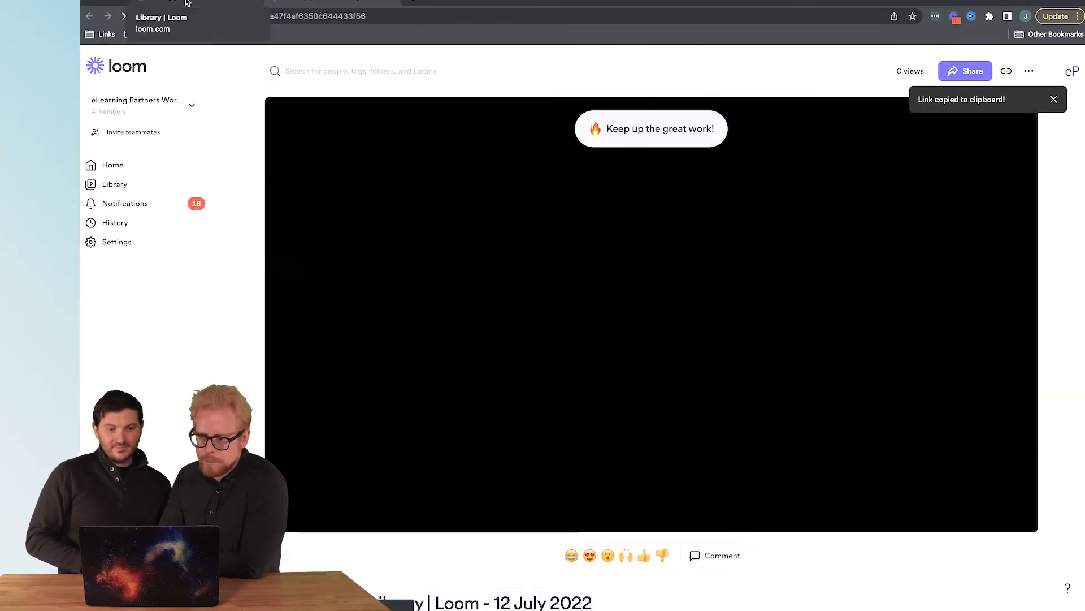
# - Go back to the video library and launch the Loom desktop app
pyautogui.click(115, 183)
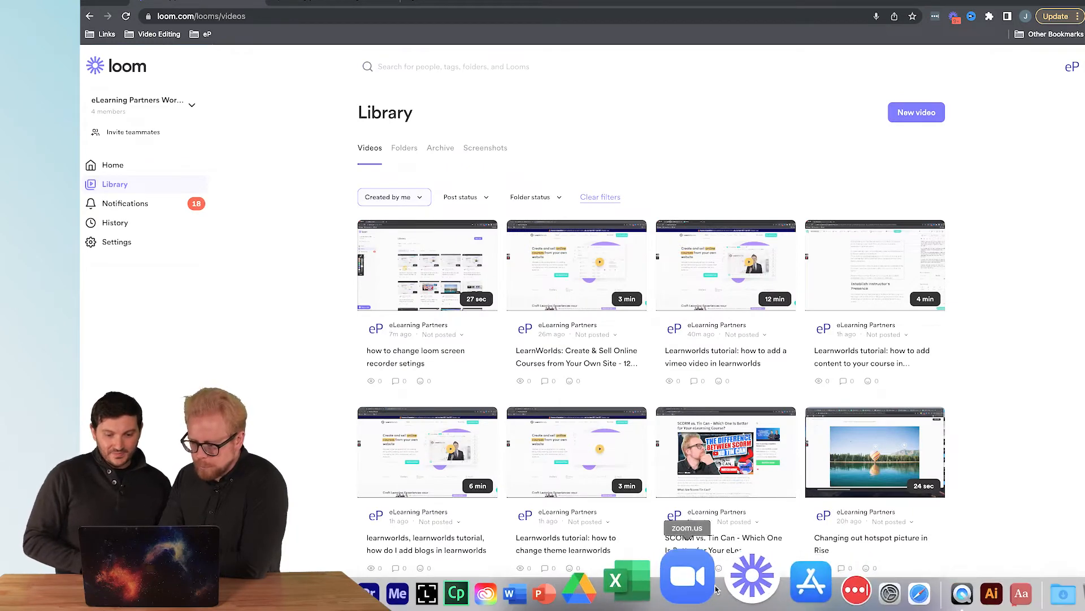
pyautogui.click(729, 575)
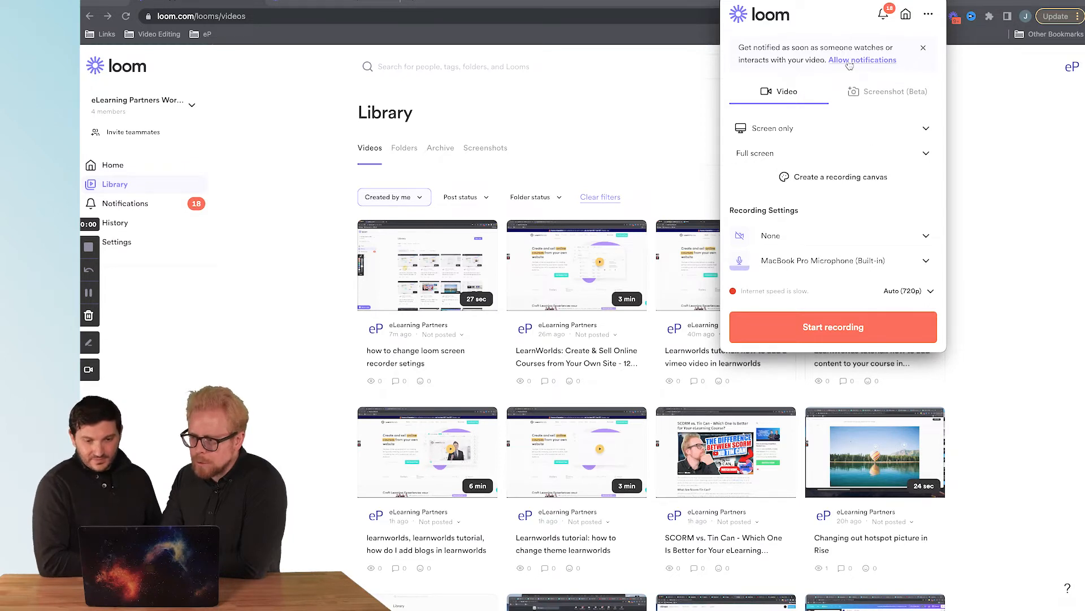
# - Open Preferences from the desktop app's three-dot menu
pyautogui.click(927, 13)
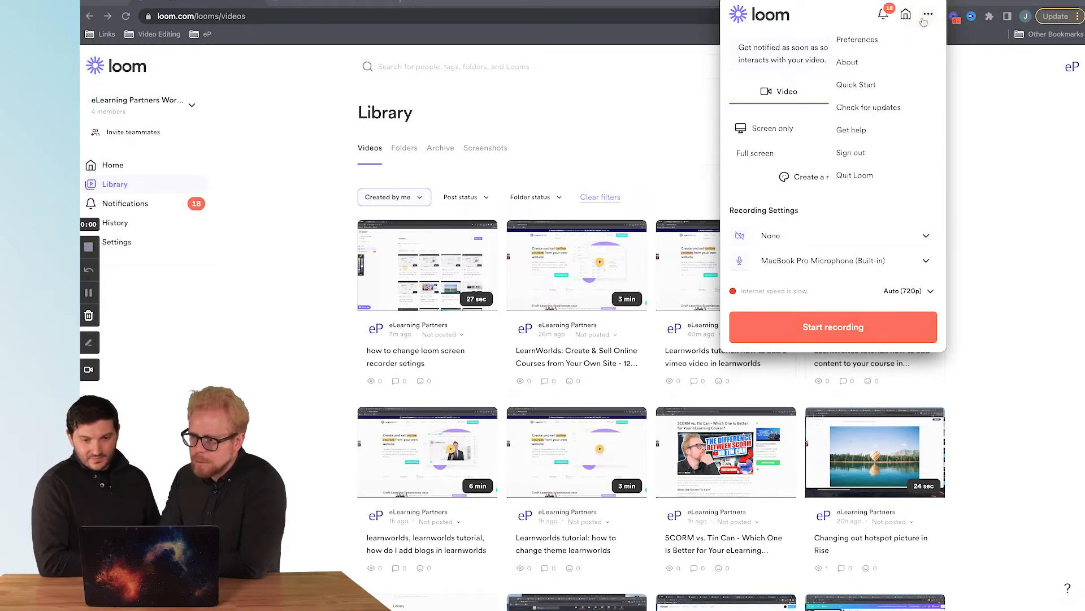
pyautogui.click(857, 39)
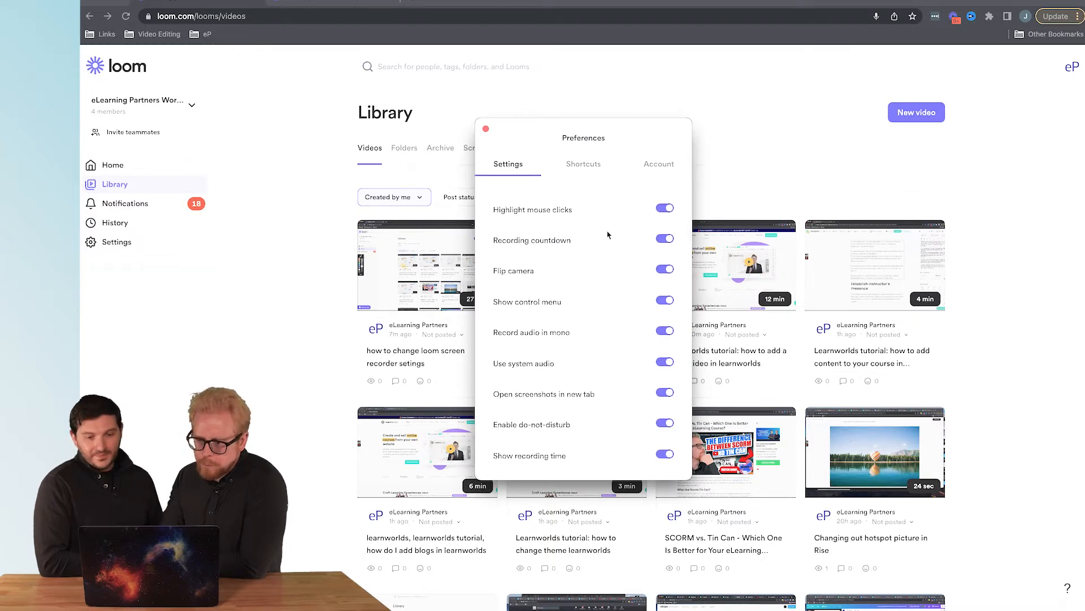
# - Switch off Recording countdown, Show control menu and Show recording time in desktop Preferences
pyautogui.click(664, 239)
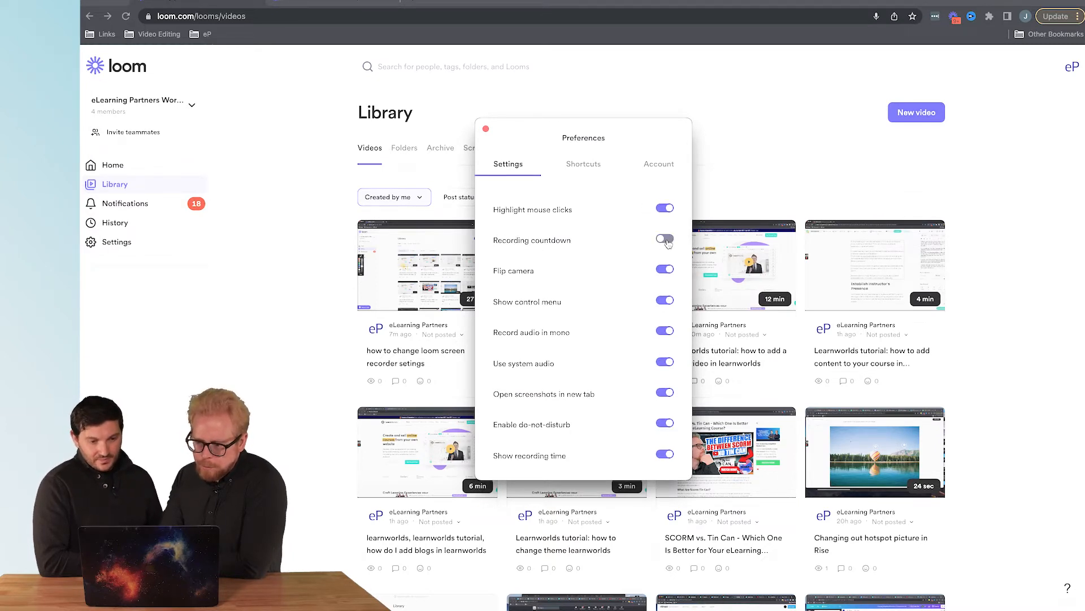
pyautogui.click(664, 300)
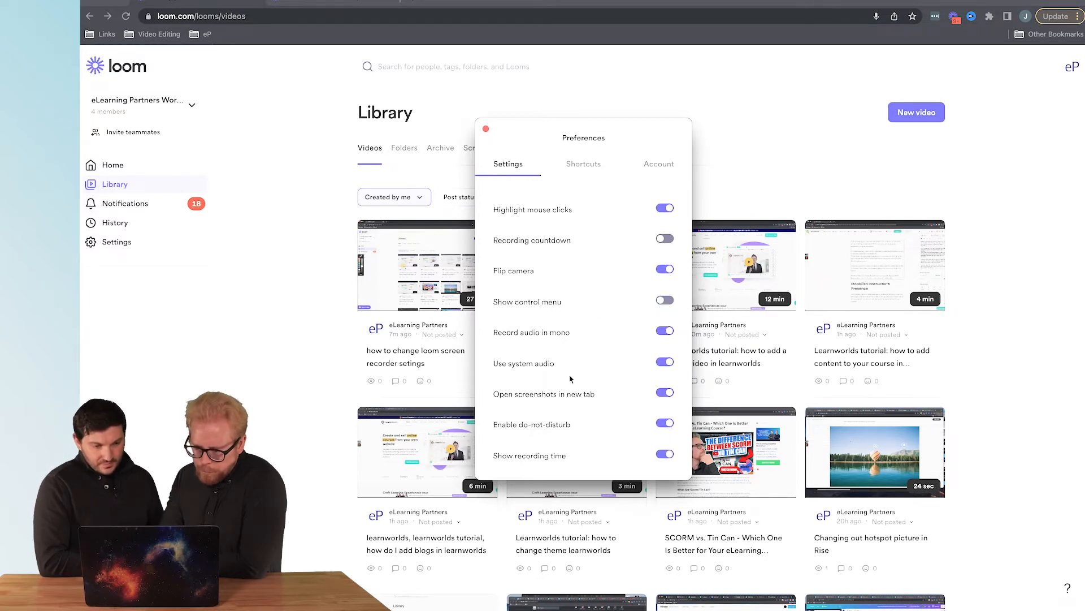
pyautogui.click(664, 454)
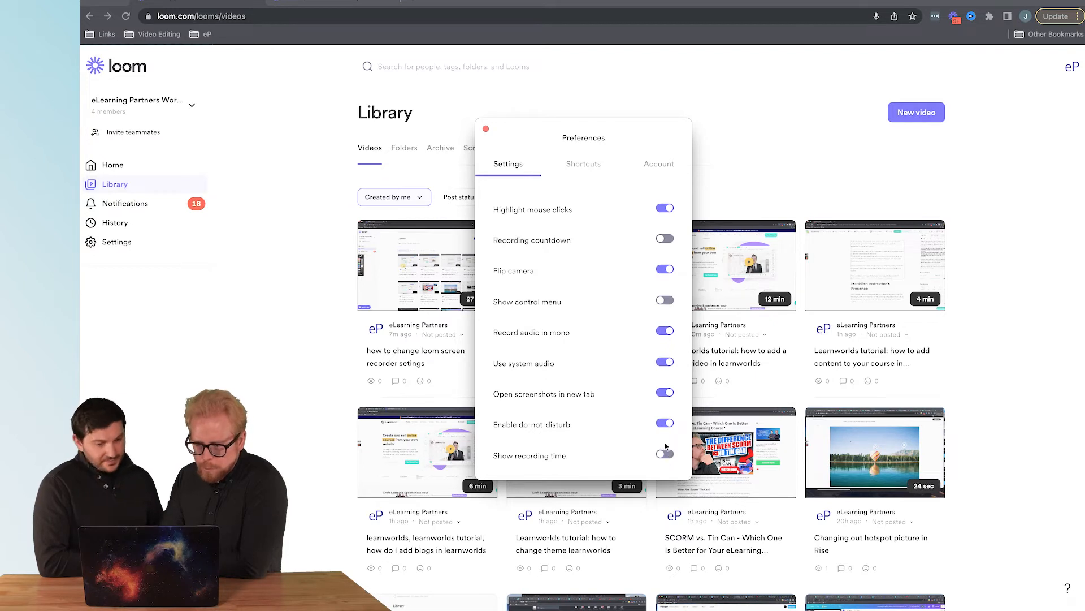